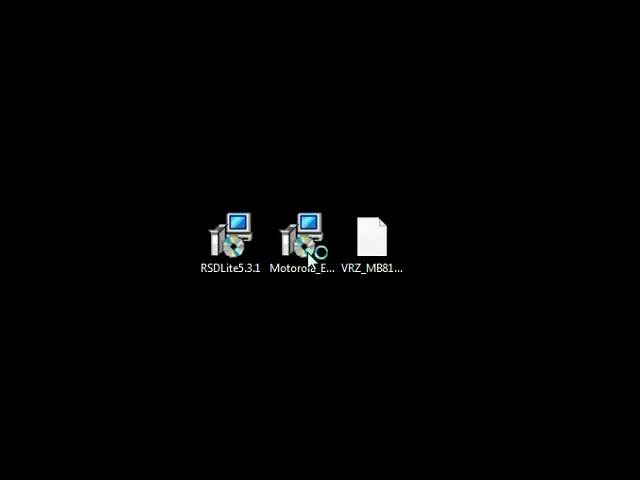
# - Launch the Motorola_End_User_Driver_Installation MSI from the desktop, bringing up its security warning
pyautogui.doubleClick(302, 230)
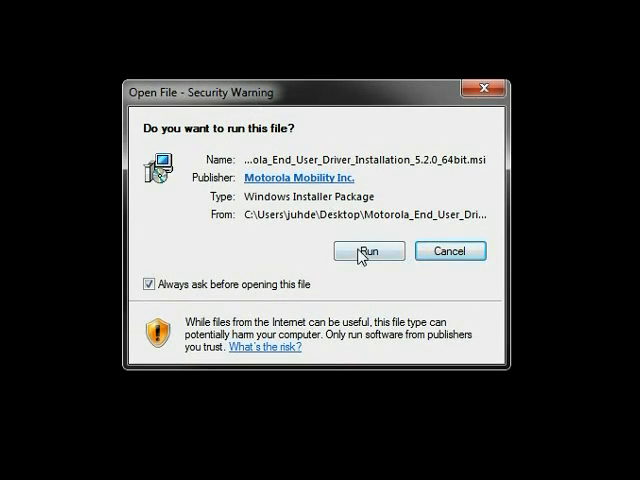
# - Run the driver installer, agree to the license terms and complete the Motorola Mobile Drivers 5.2.0 wizard
pyautogui.click(368, 252)
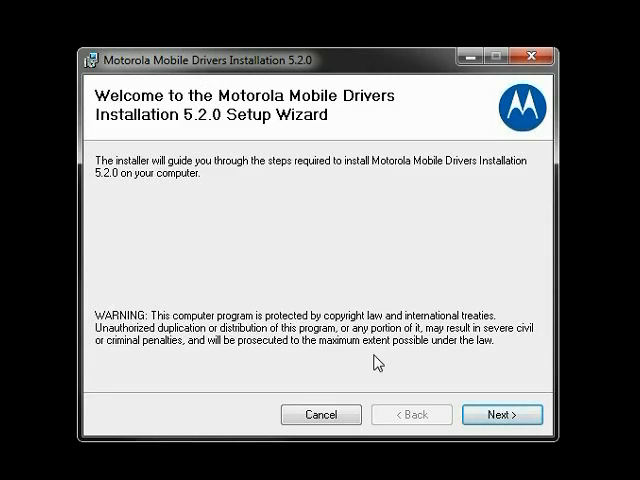
pyautogui.click(504, 414)
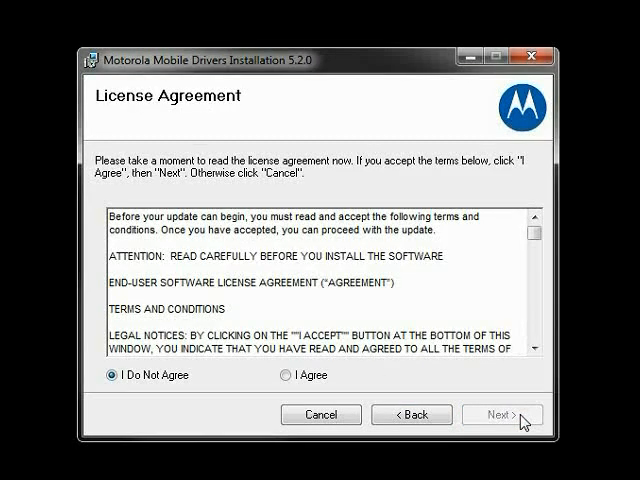
pyautogui.click(280, 376)
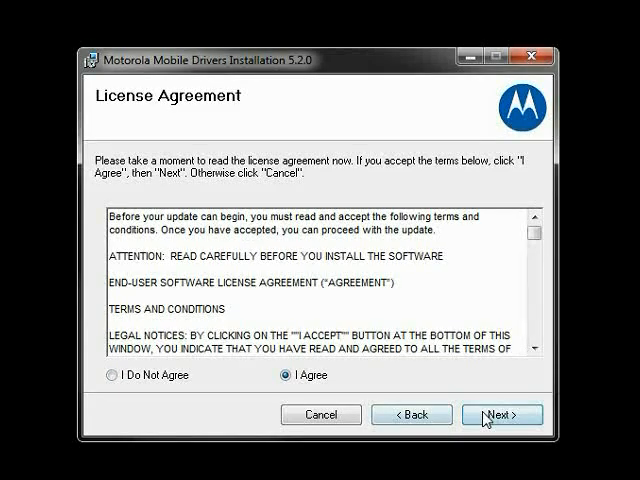
pyautogui.click(504, 414)
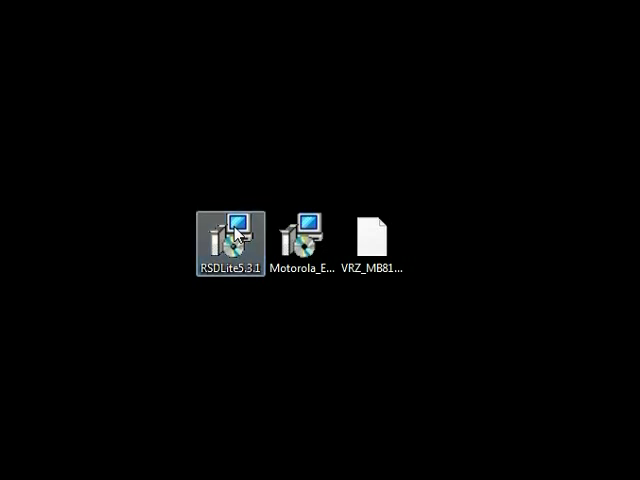
# - Run the RSDLite5.3.1 installer and install to the default Motorola folder under Program Files
pyautogui.doubleClick(230, 230)
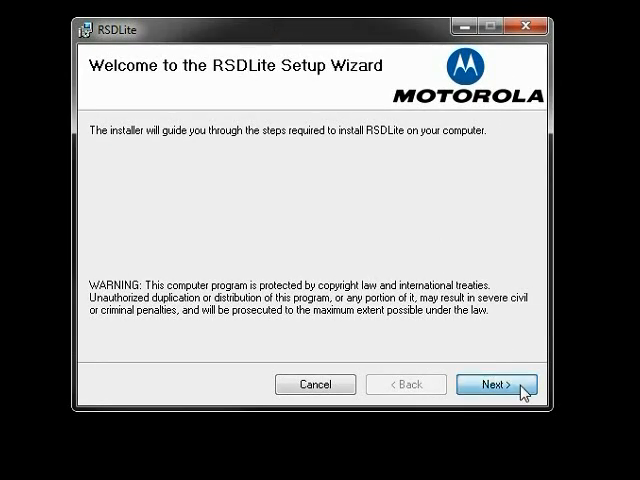
pyautogui.click(496, 384)
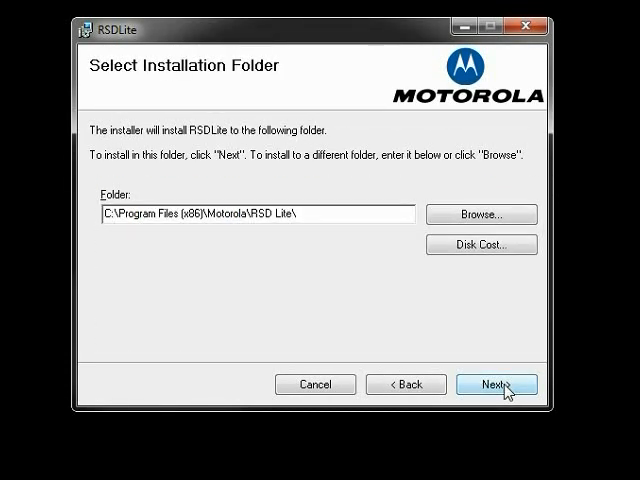
pyautogui.click(496, 384)
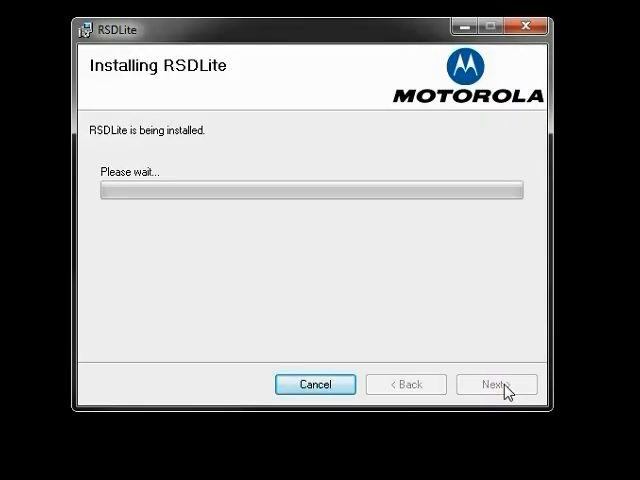
pyautogui.moveTo(452, 268)
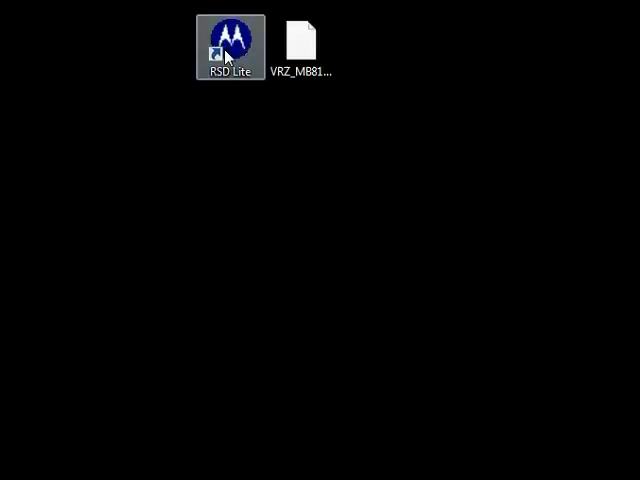
# - Bring up the Properties window of the RSD Lite desktop shortcut via its context menu
pyautogui.rightClick(230, 40)
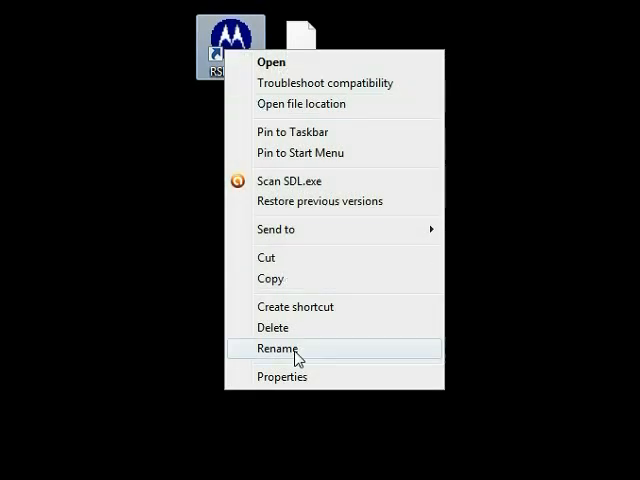
pyautogui.click(282, 376)
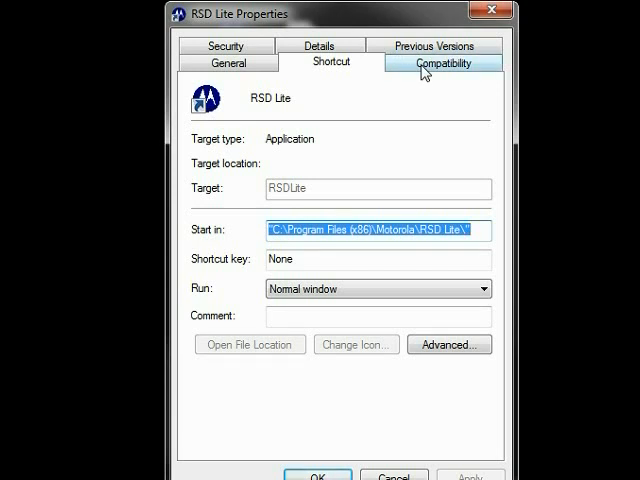
# - Under Compatibility, tick 'Run this program as an administrator' for the RSD Lite shortcut
pyautogui.click(442, 62)
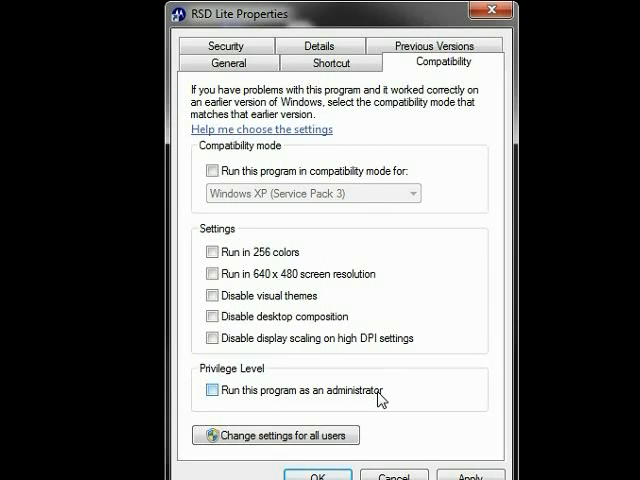
pyautogui.click(210, 388)
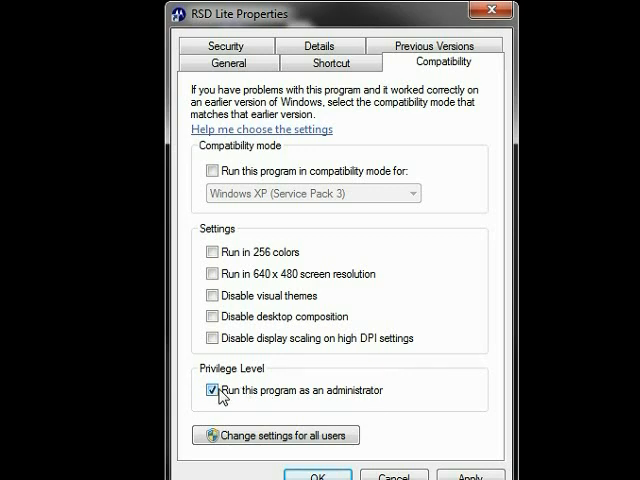